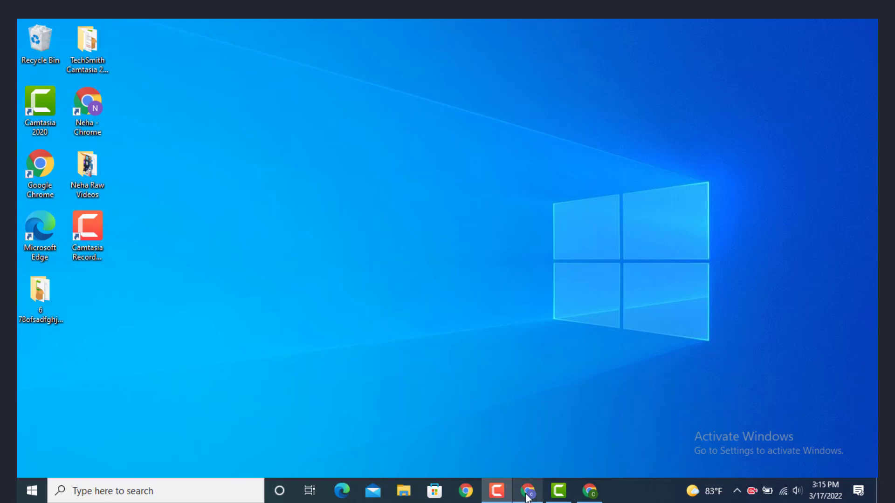
# - Launch Google Chrome from the taskbar, landing on the minecraft.net home page
pyautogui.click(526, 490)
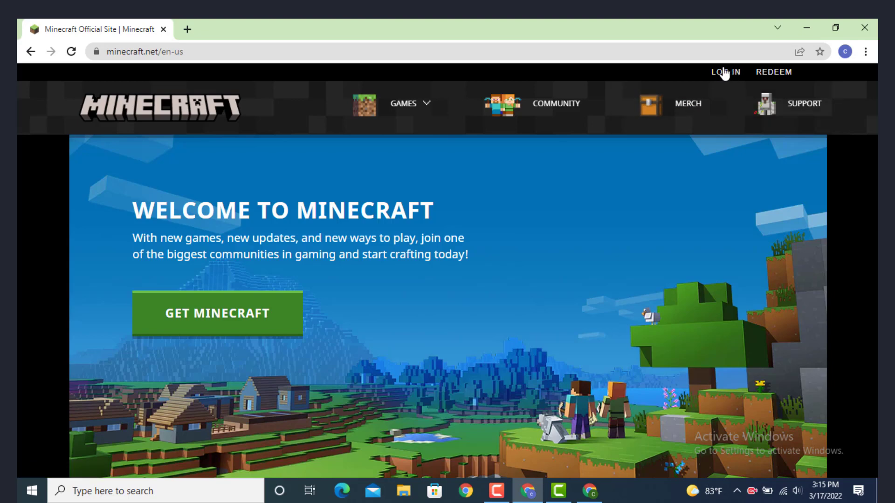
# - Go to the minecraft.net login page via LOG IN in the top bar
pyautogui.click(723, 71)
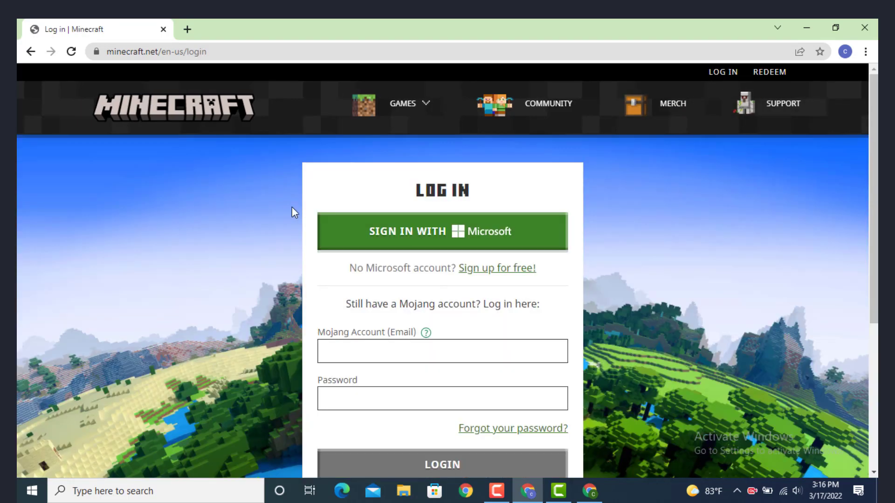
pyautogui.moveTo(387, 209)
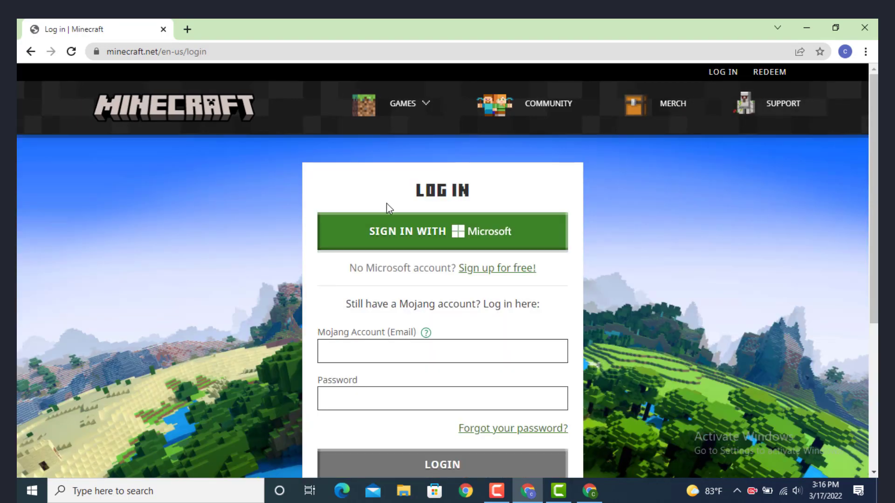
pyautogui.moveTo(324, 293)
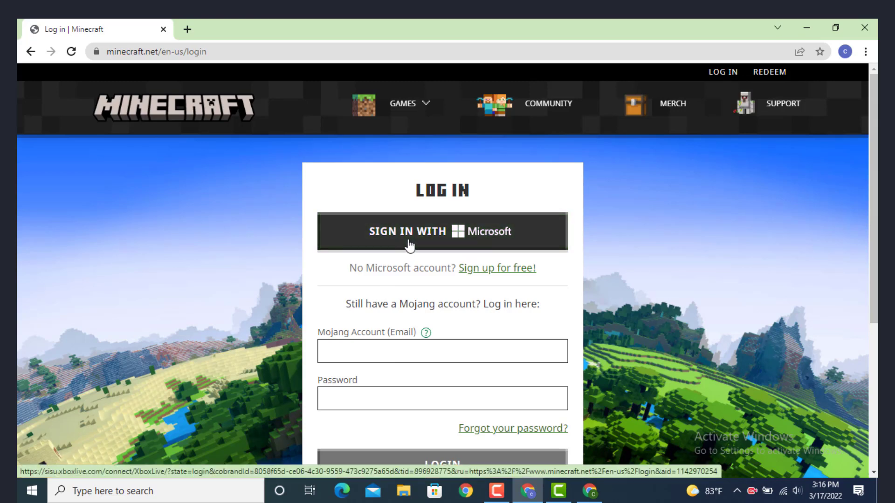
pyautogui.click(441, 232)
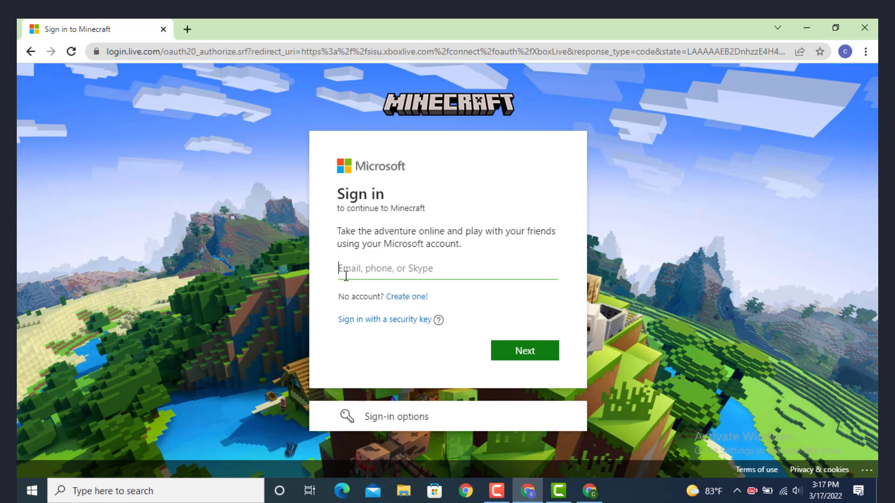
pyautogui.moveTo(449, 278)
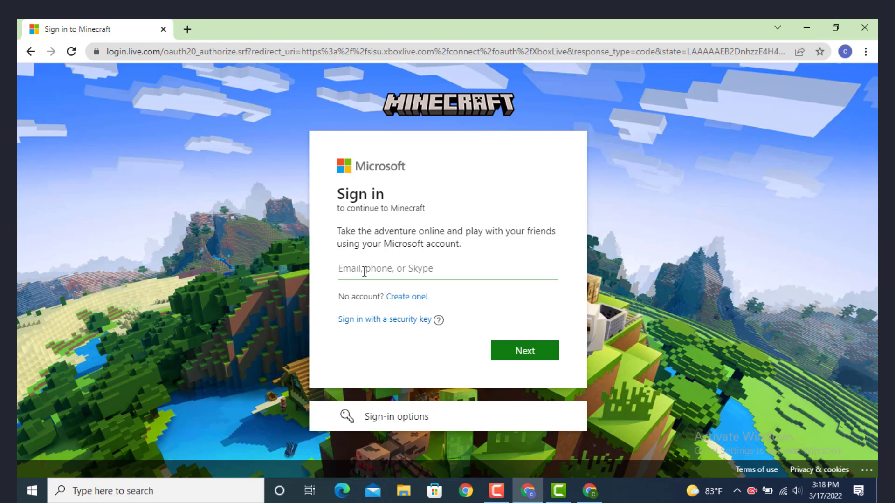
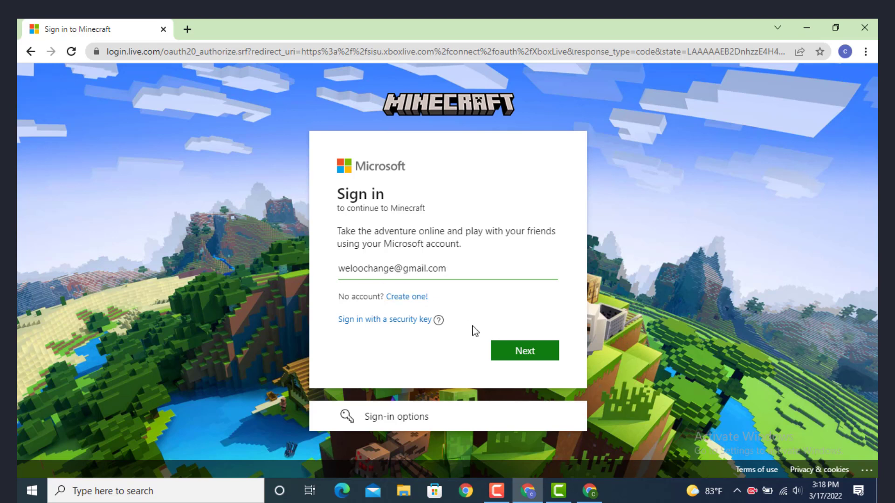
# - Continue past the email, enter the account password, and submit it to sign in
pyautogui.click(523, 351)
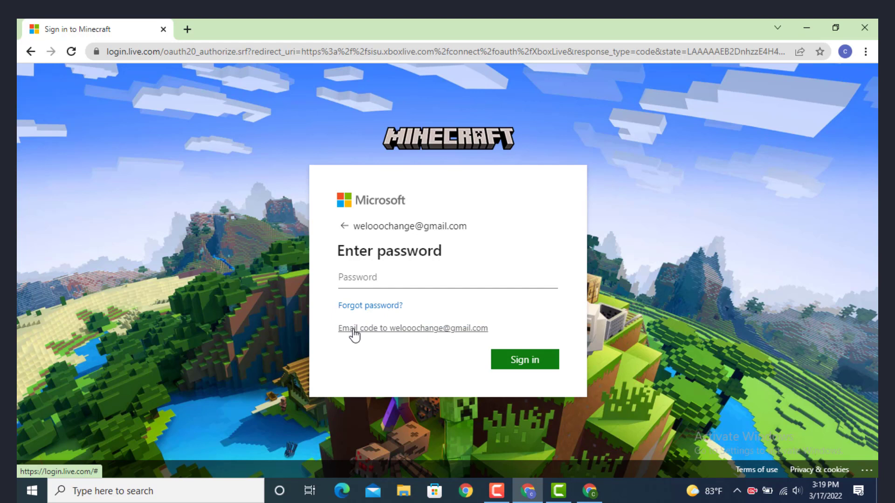
pyautogui.moveTo(371, 336)
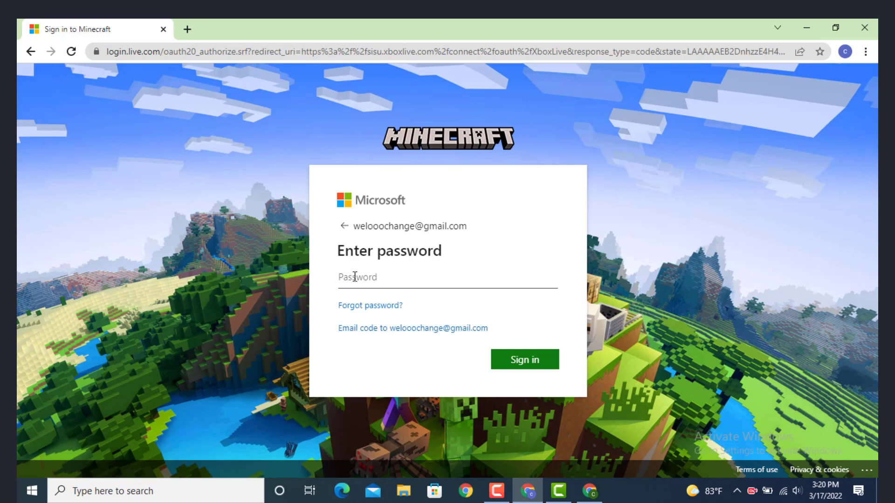
pyautogui.write('password')
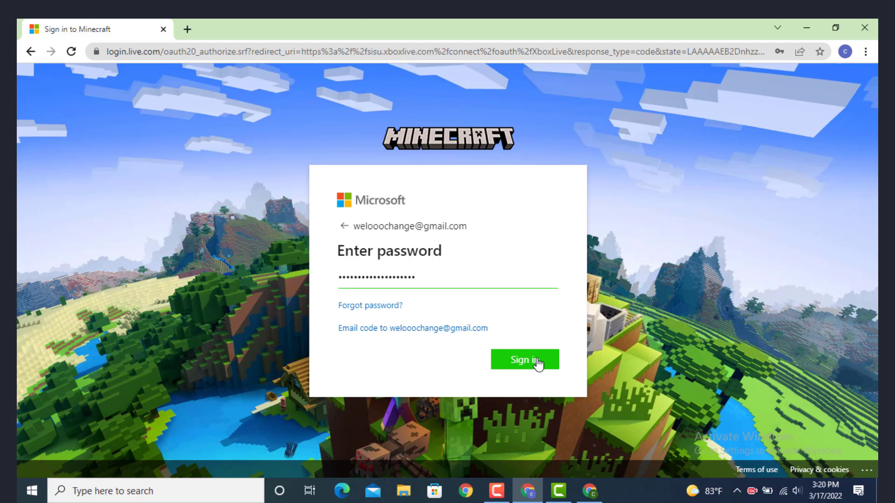
pyautogui.click(524, 359)
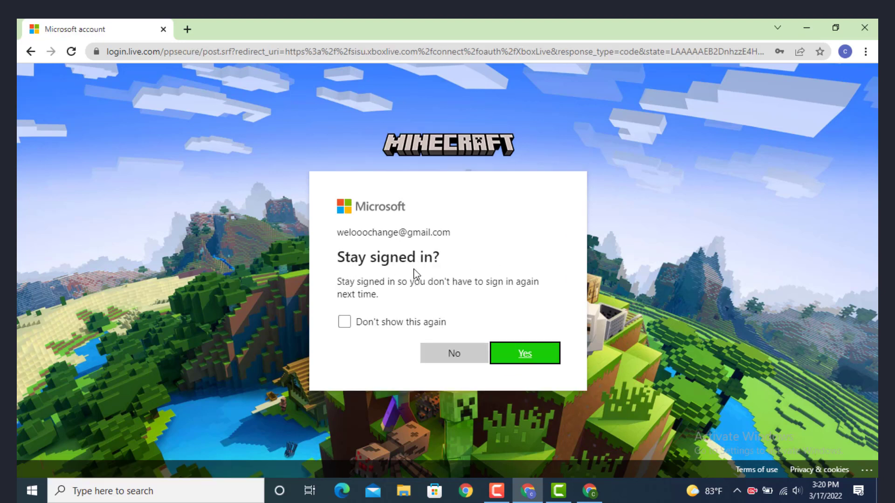
pyautogui.moveTo(477, 278)
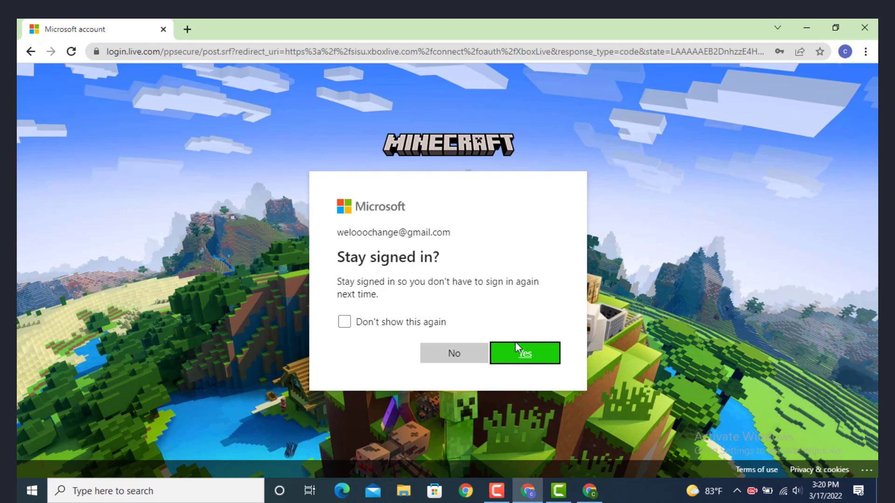
pyautogui.moveTo(453, 352)
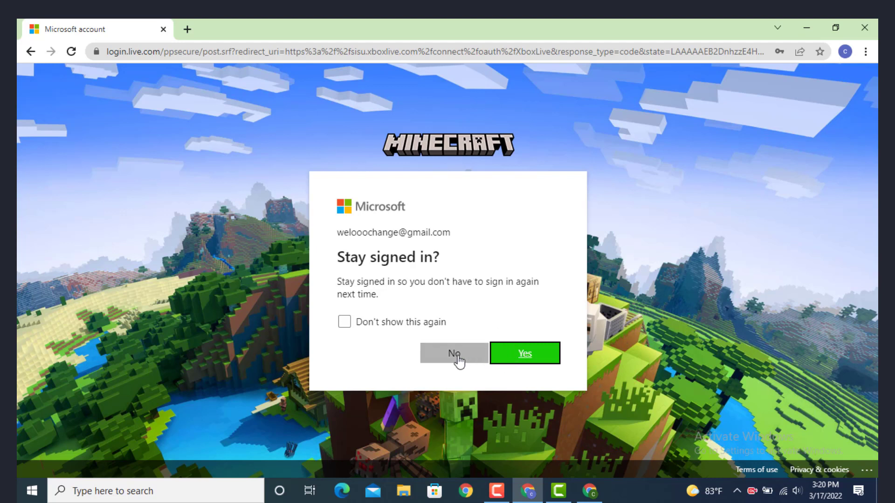